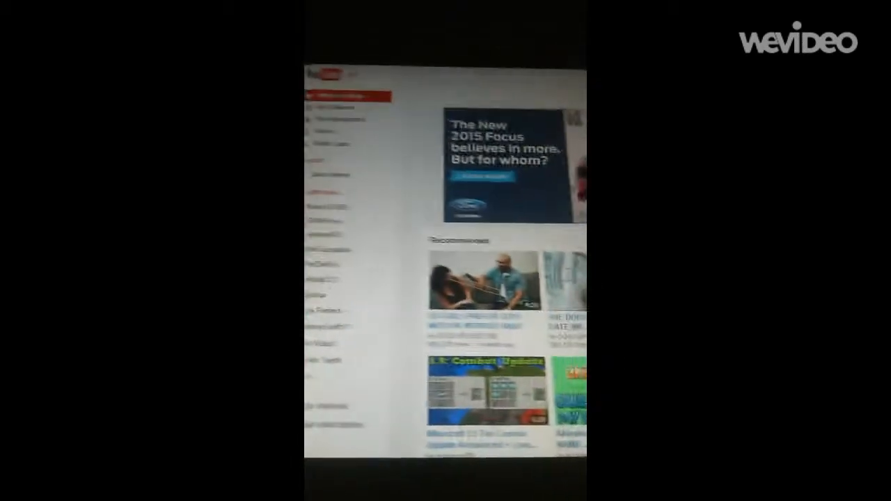
# Go from the YouTube home page to the channel's Creator Studio via the account menu.
pyautogui.click(527, 195)
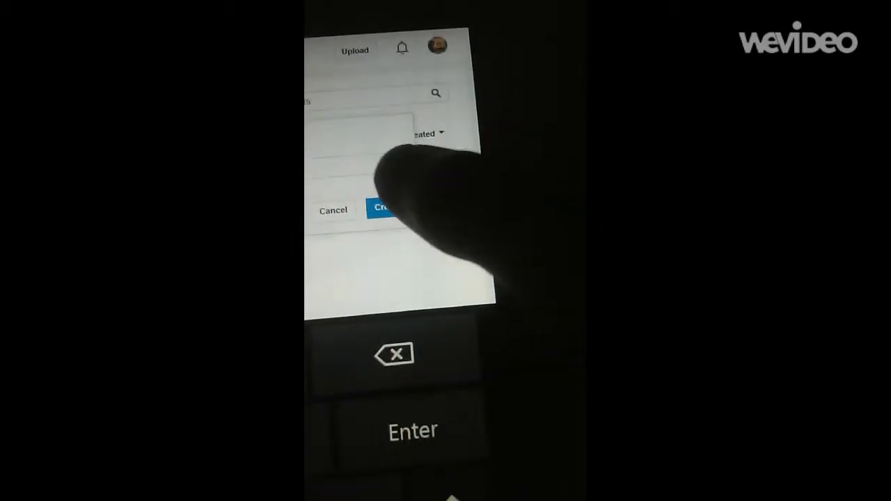
# Create the new playlist, bringing up the Add video to playlist dialog.
pyautogui.click(387, 209)
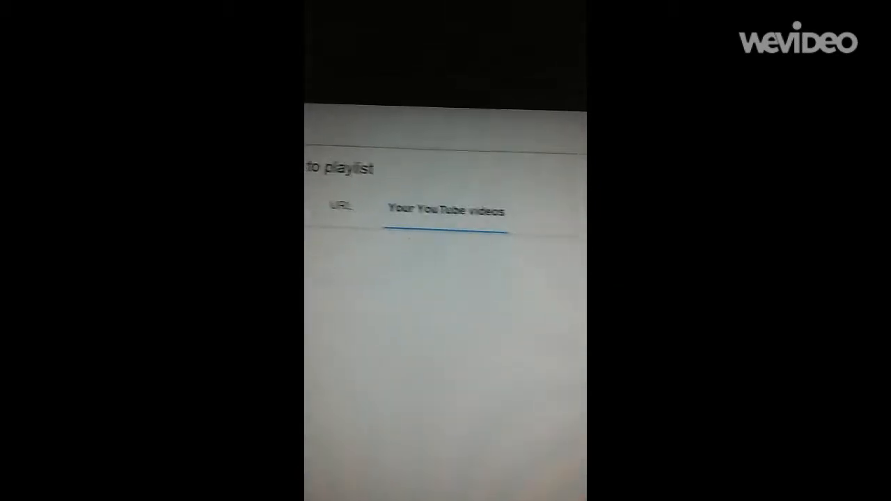
# Switch the add-videos dialog to the channel's own YouTube uploads.
pyautogui.click(448, 211)
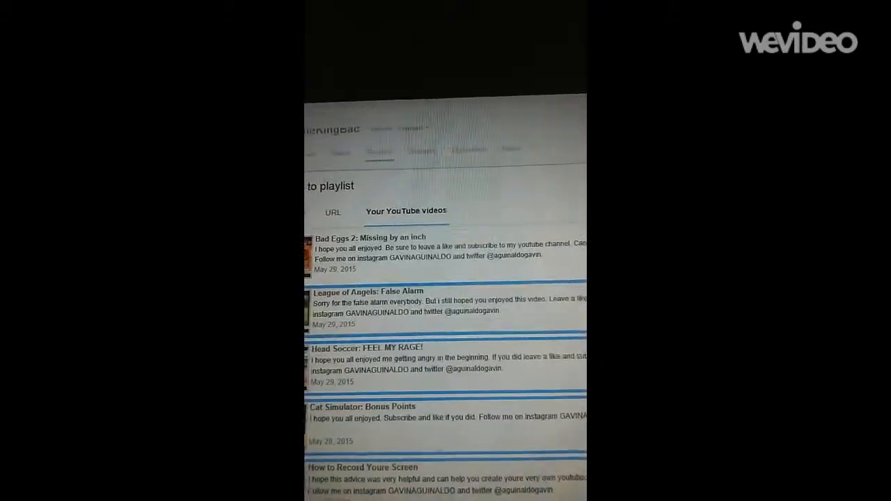
pyautogui.scroll(-3)
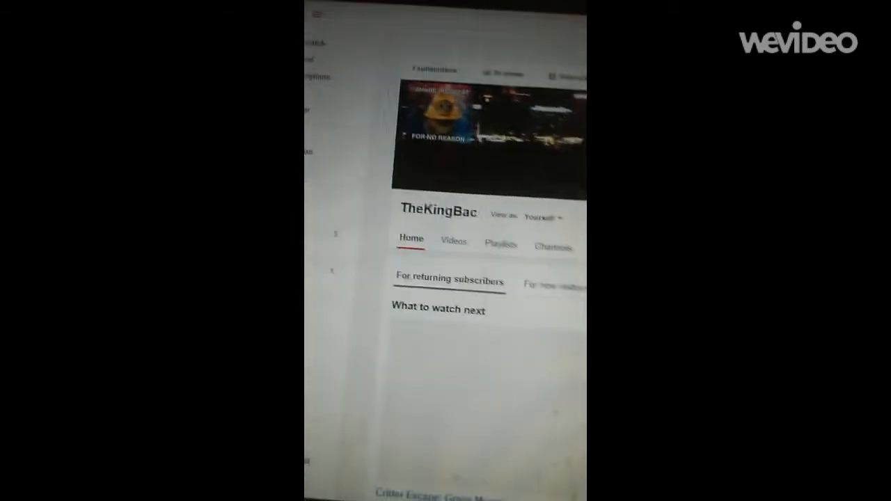
pyautogui.scroll(-3)
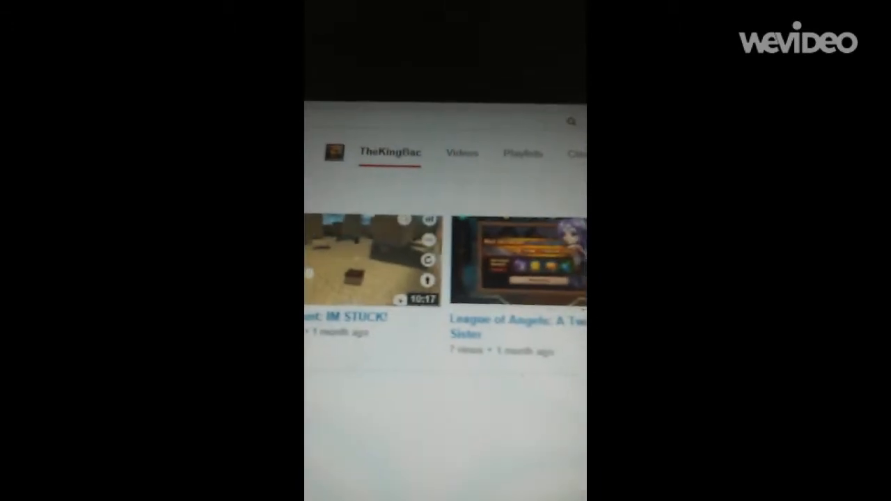
pyautogui.scroll(-3)
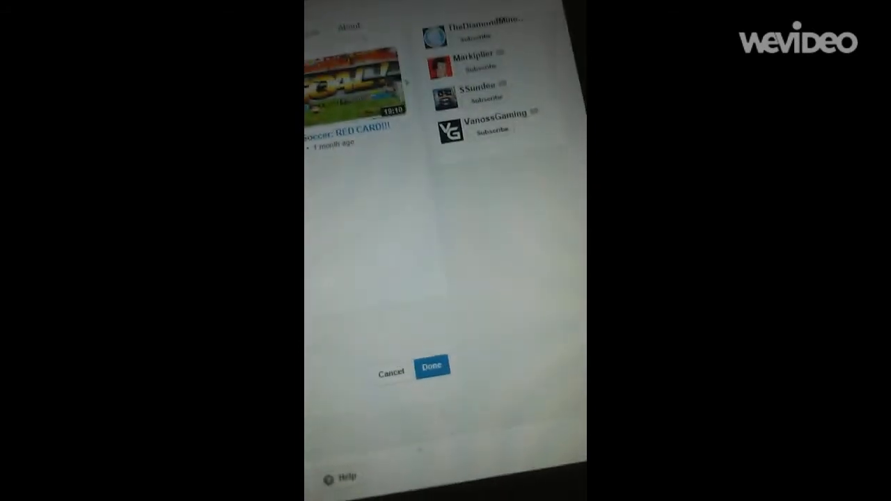
# Confirm the Add section settings with Done so the recent uploads row shows on the home page.
pyautogui.click(432, 365)
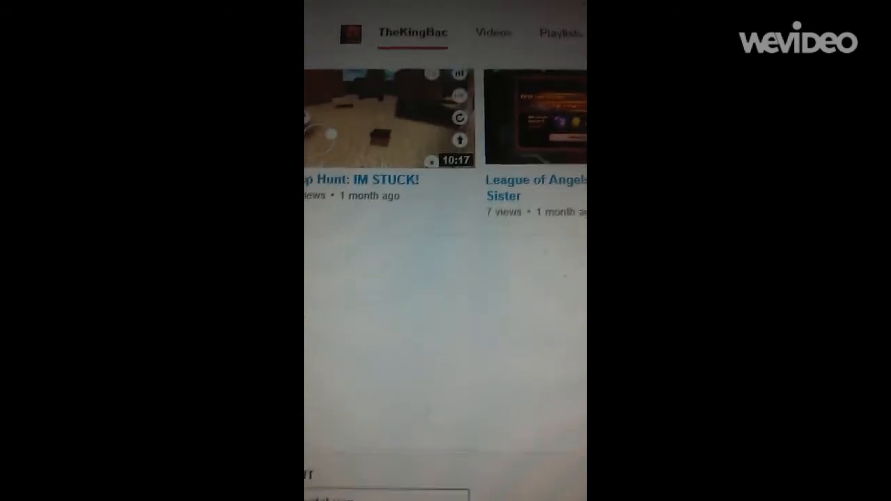